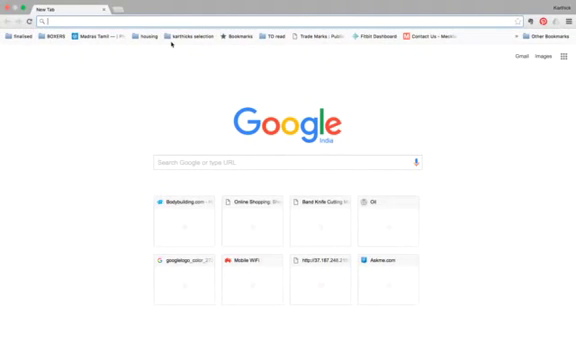
mouse_move(383, 101)
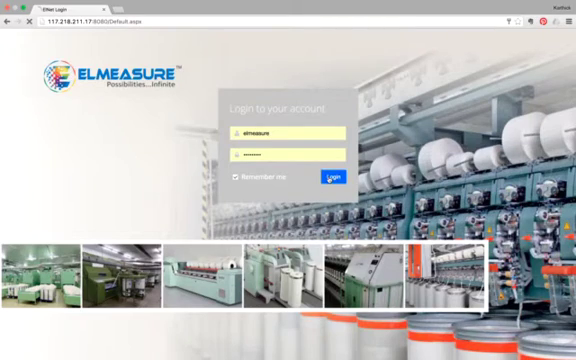
- Log in with the filled-in credentials to reach the Carding dashboard
left_click(333, 178)
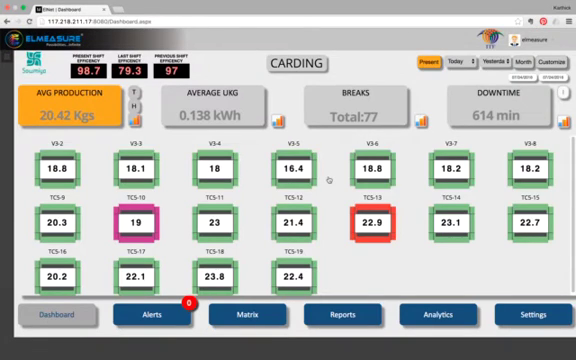
mouse_move(338, 163)
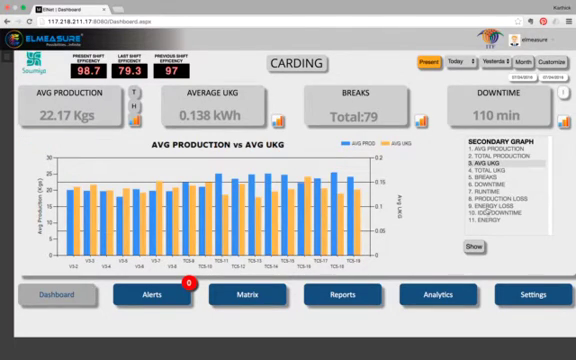
- Show the Average Production versus AVG UKG bar chart for all carding machines
left_click(502, 203)
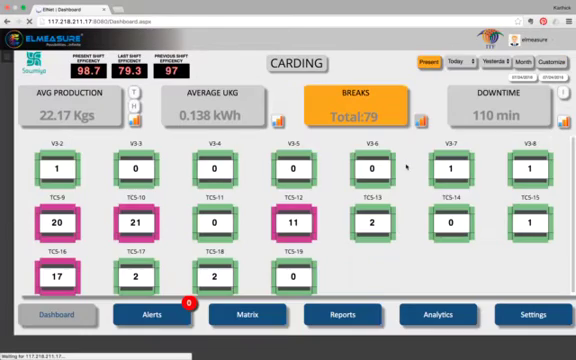
mouse_move(305, 187)
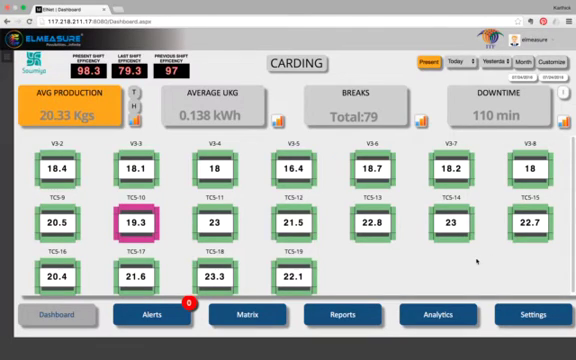
mouse_move(477, 264)
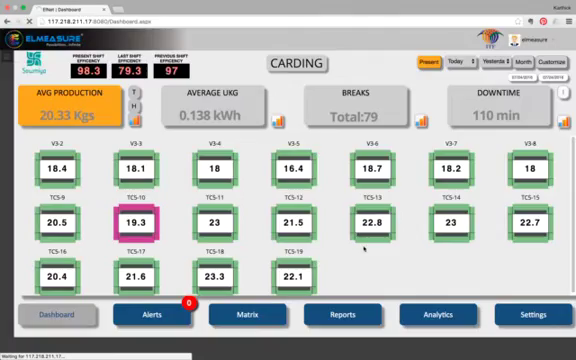
- Select the Average UKG tile to list per-machine kWh values, 0.138 kWh overall
left_click(218, 98)
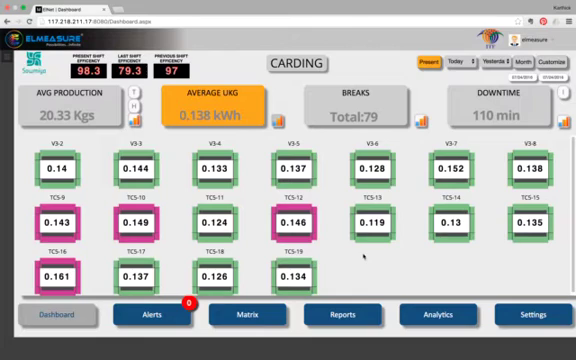
mouse_move(365, 260)
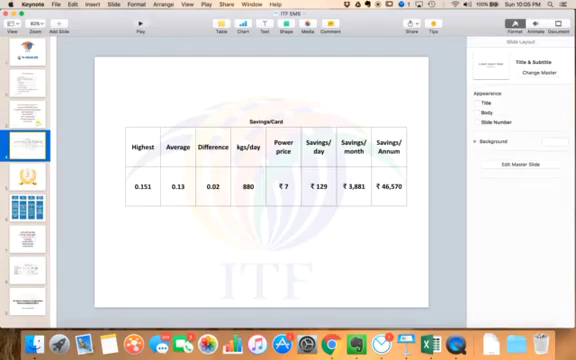
- Switch to Keynote for the Savings/Card slide with daily, monthly and annual savings
left_click(134, 31)
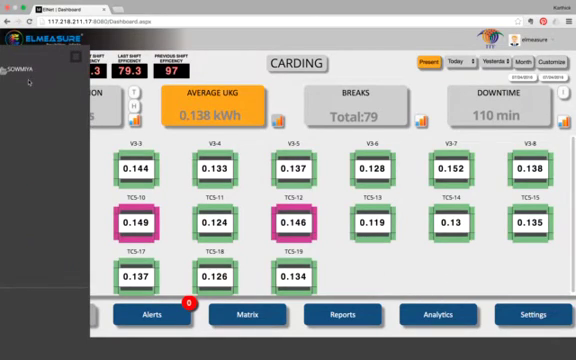
- Go to the Reports page for the Machine Run Hours report, 07/24/2016, Shift 1
left_click(10, 78)
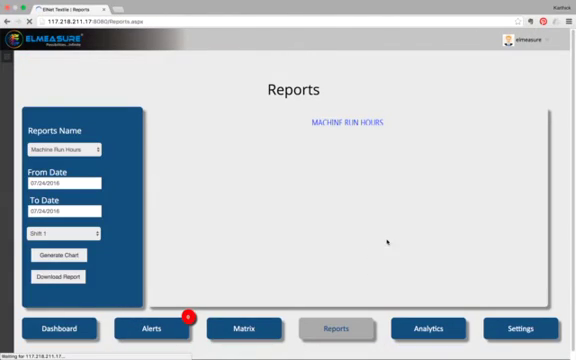
- Choose LOG REPORT as the report name after dismissing the user list
left_click(62, 258)
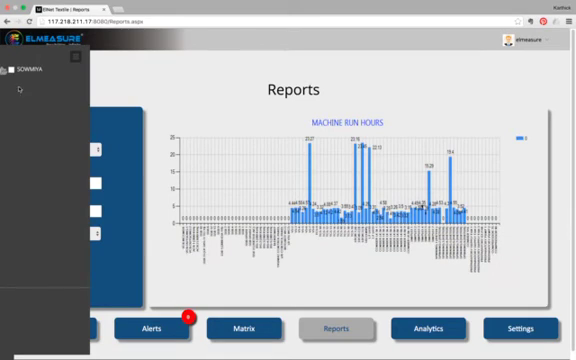
left_click(14, 73)
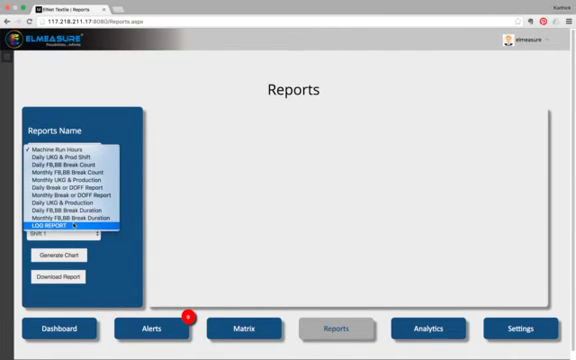
left_click(70, 225)
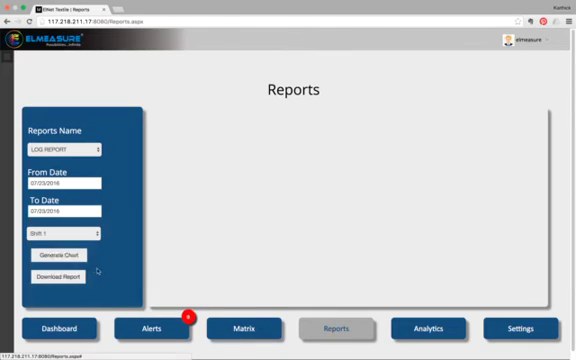
- Set Shift 3 for 07/23/2016 and download the log report file
left_click(66, 237)
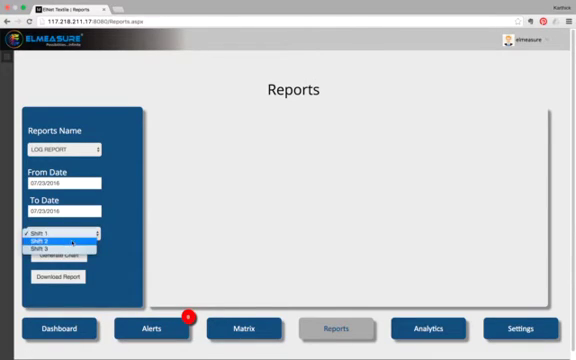
left_click(68, 251)
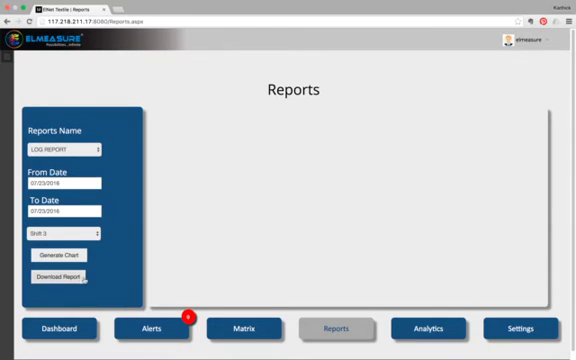
left_click(50, 277)
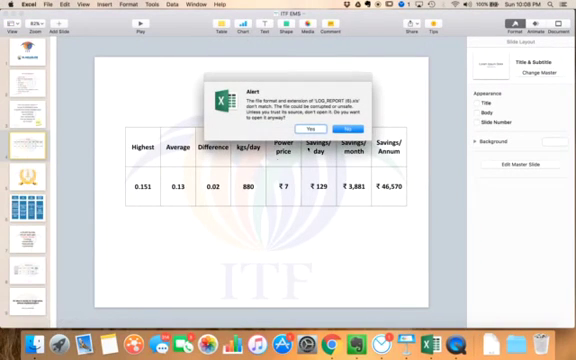
left_click(343, 128)
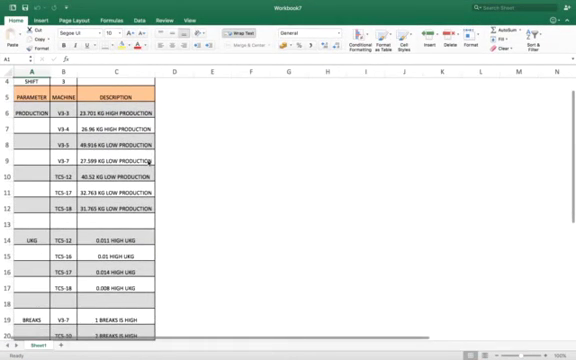
scroll("up", 3)
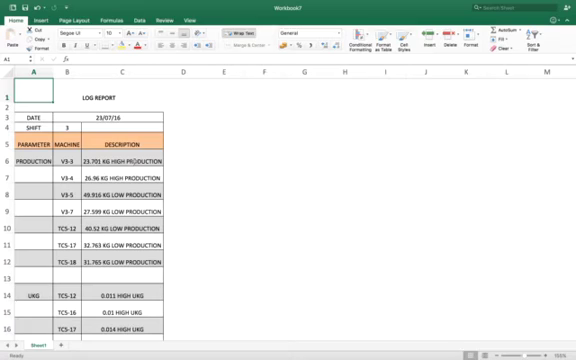
left_click(125, 175)
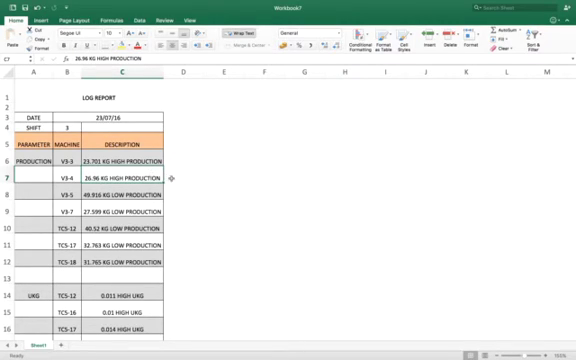
left_click(188, 175)
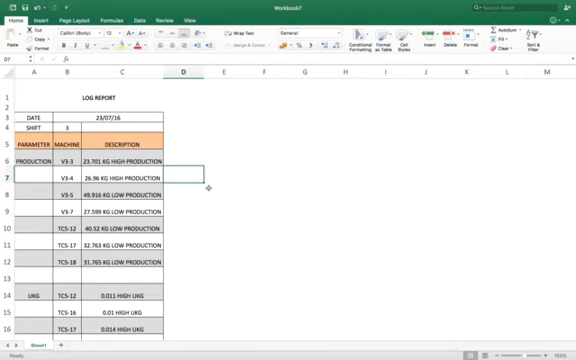
scroll("up", 3)
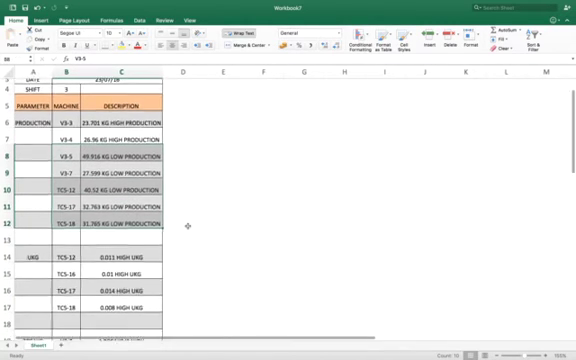
scroll("down", 3)
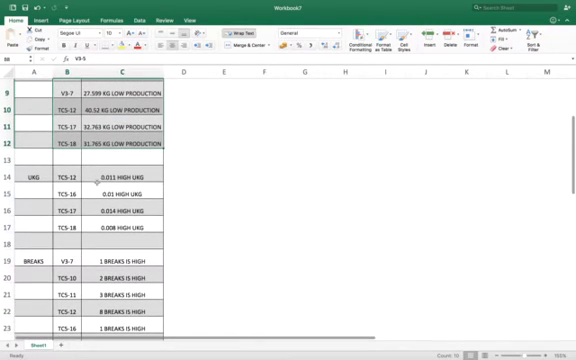
scroll("down", 3)
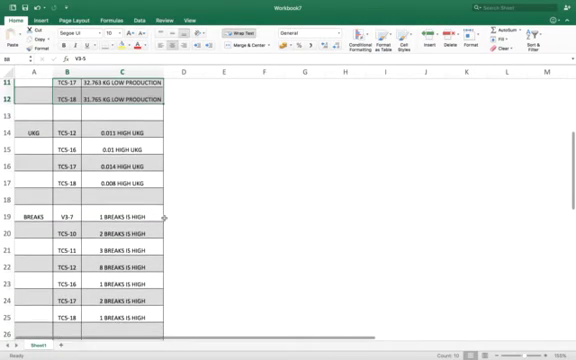
scroll("down", 3)
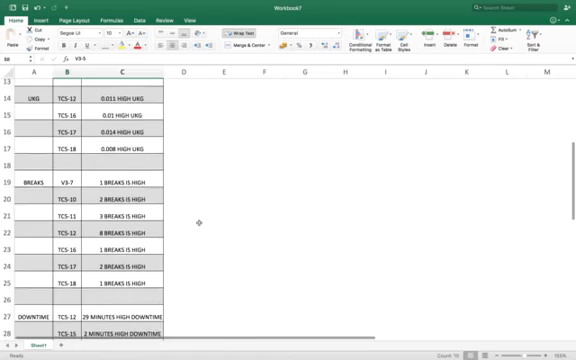
scroll("up", 3)
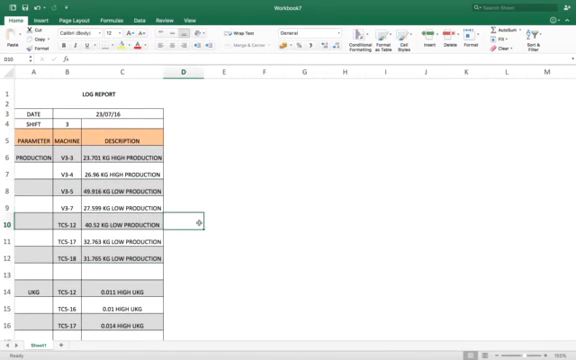
scroll("down", 3)
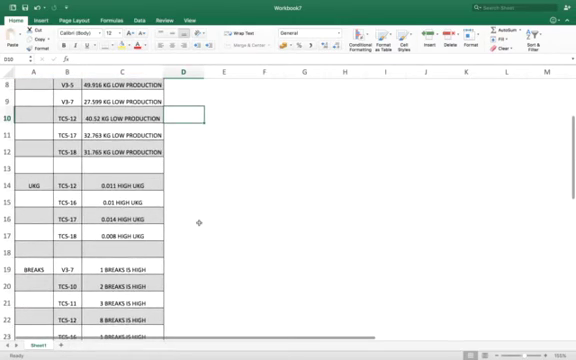
scroll("down", 3)
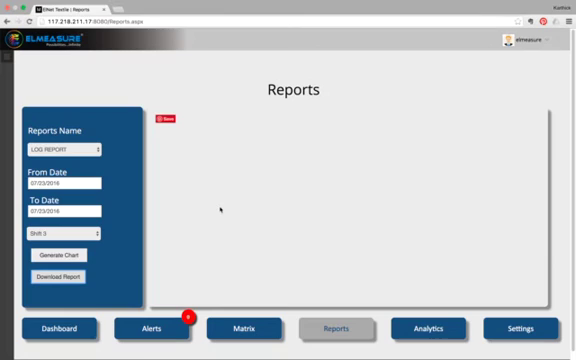
mouse_move(447, 270)
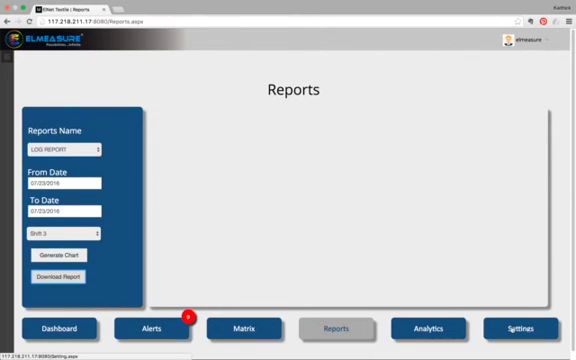
- Review the Tolerance Setting table of per-device production, UKG and break limits, then go back
left_click(518, 328)
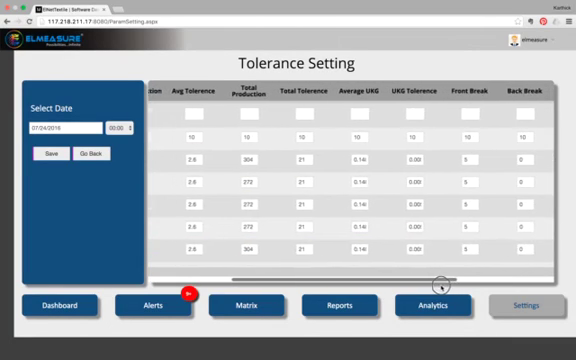
scroll("left", 3)
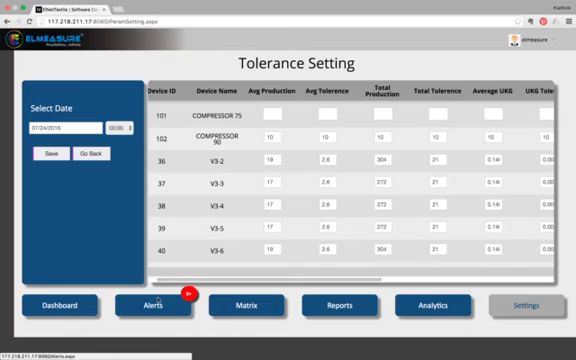
left_click(94, 154)
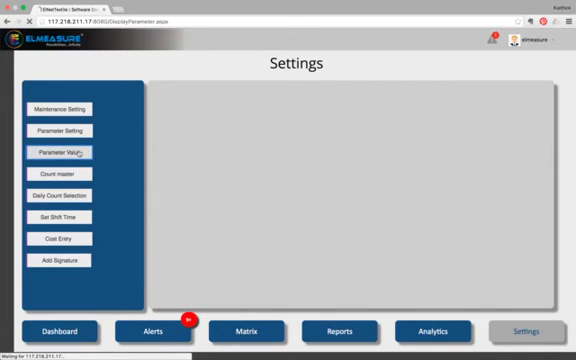
- View the saved Parameter Value tolerance table dated Jul 21 2016, then leave it
left_click(62, 152)
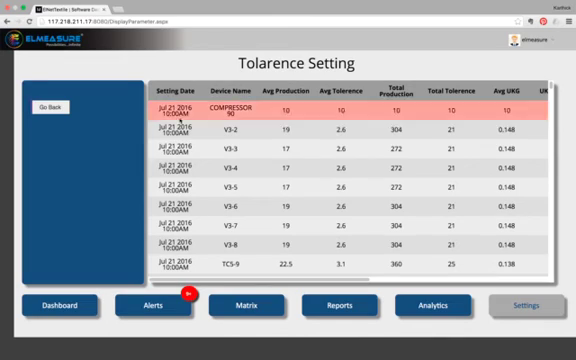
left_click(300, 165)
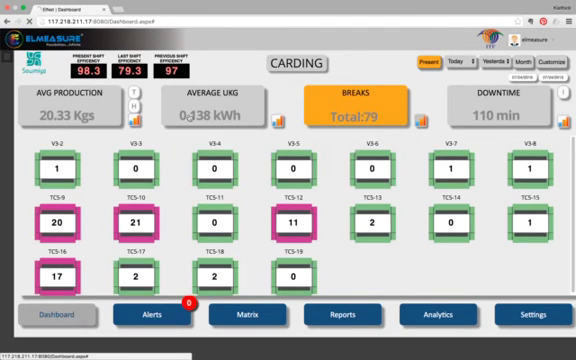
- Return to the Carding dashboard with shift efficiency and per-machine break counts
left_click(210, 104)
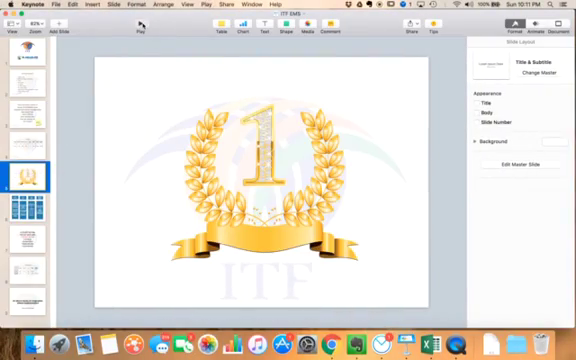
- Play the Keynote deck through to the live production, power, quality and deviation reports slide
left_click(30, 215)
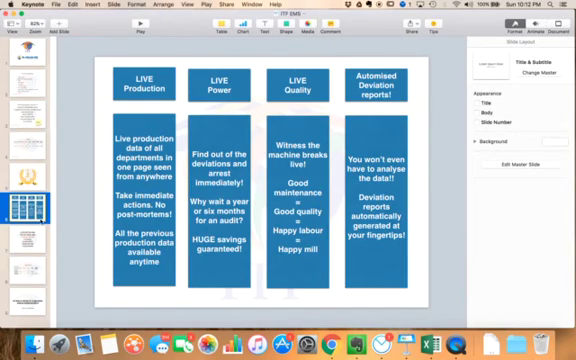